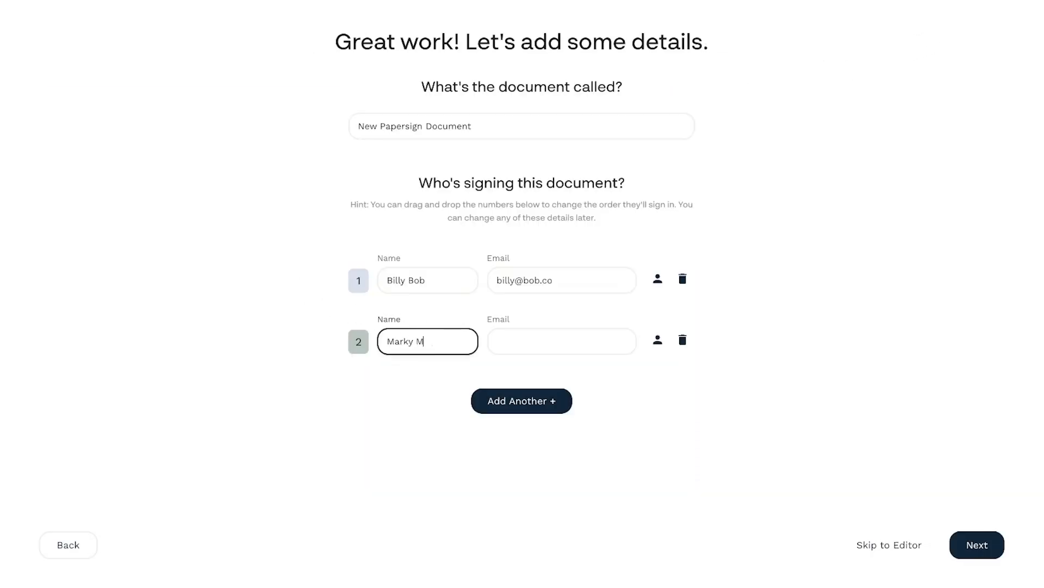
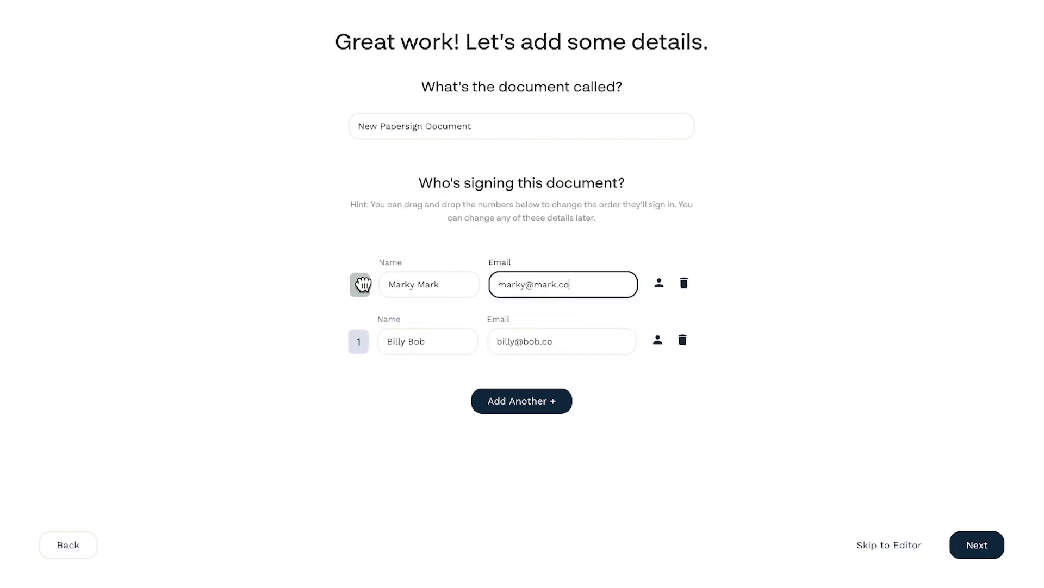
# Step: Leave the Employee Agreement draft and start a new document from scratch
pyautogui.click(976, 544)
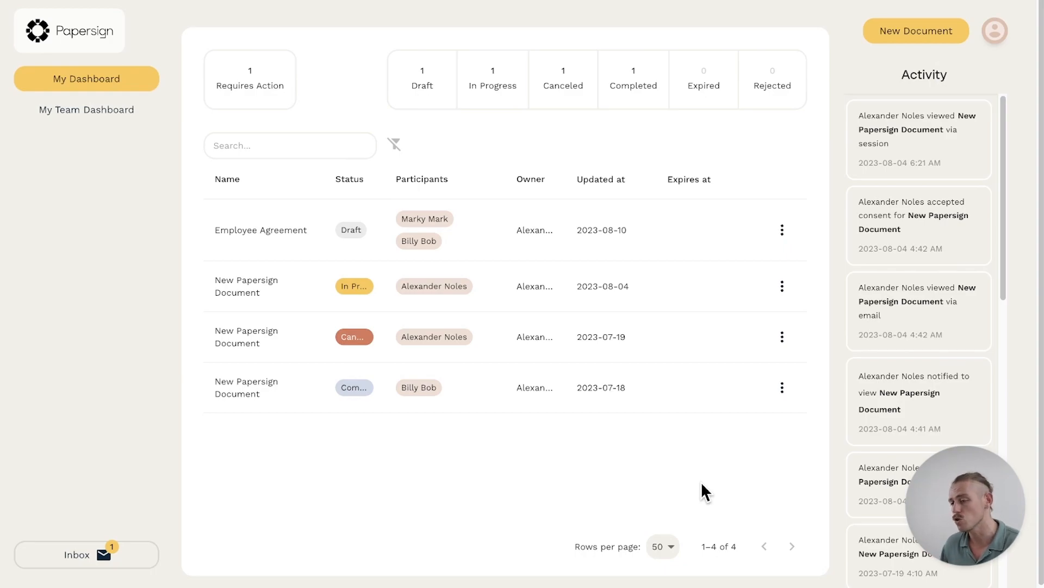
pyautogui.click(916, 30)
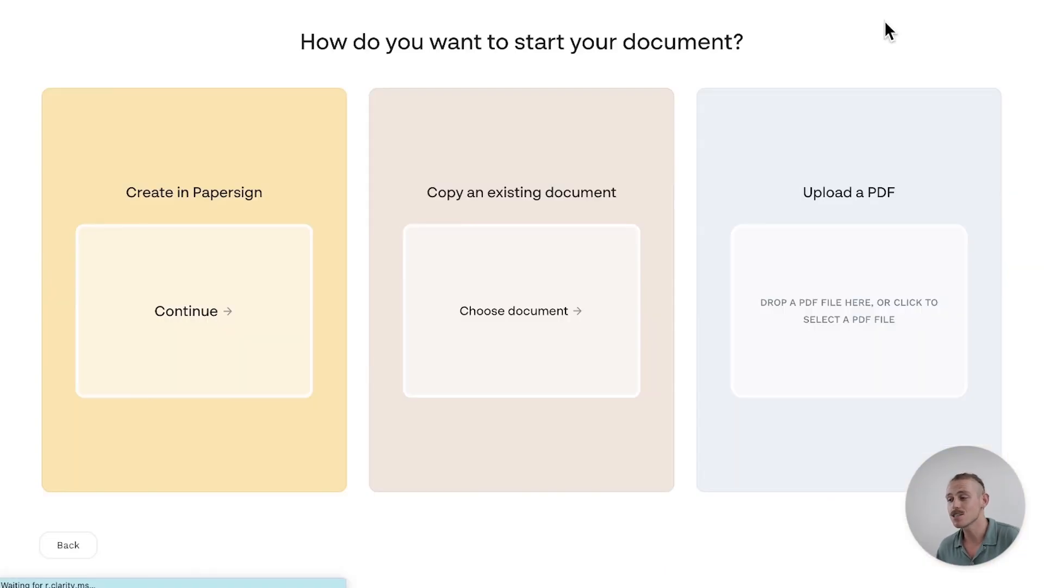
pyautogui.moveTo(274, 301)
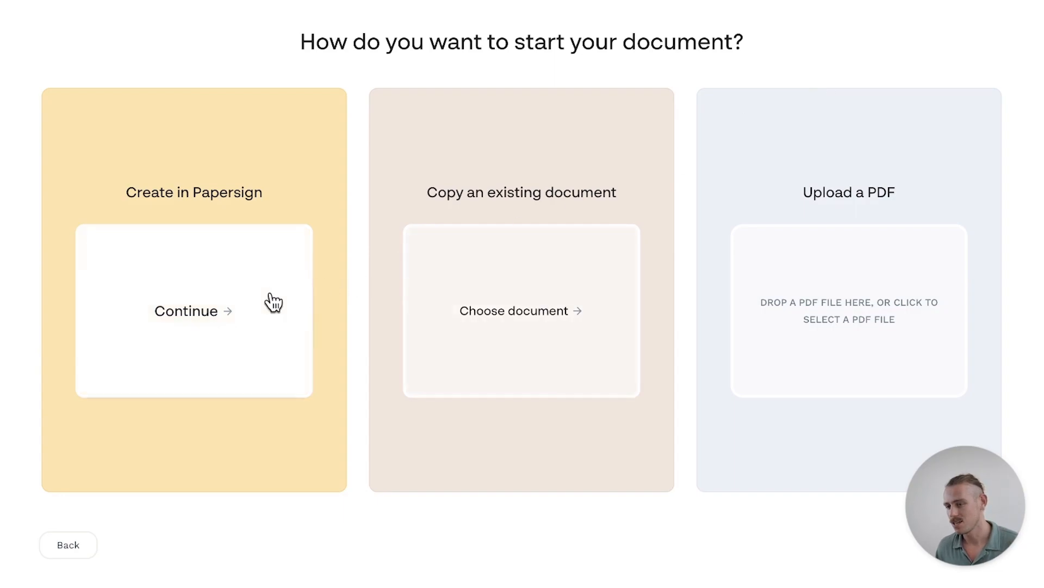
pyautogui.click(193, 310)
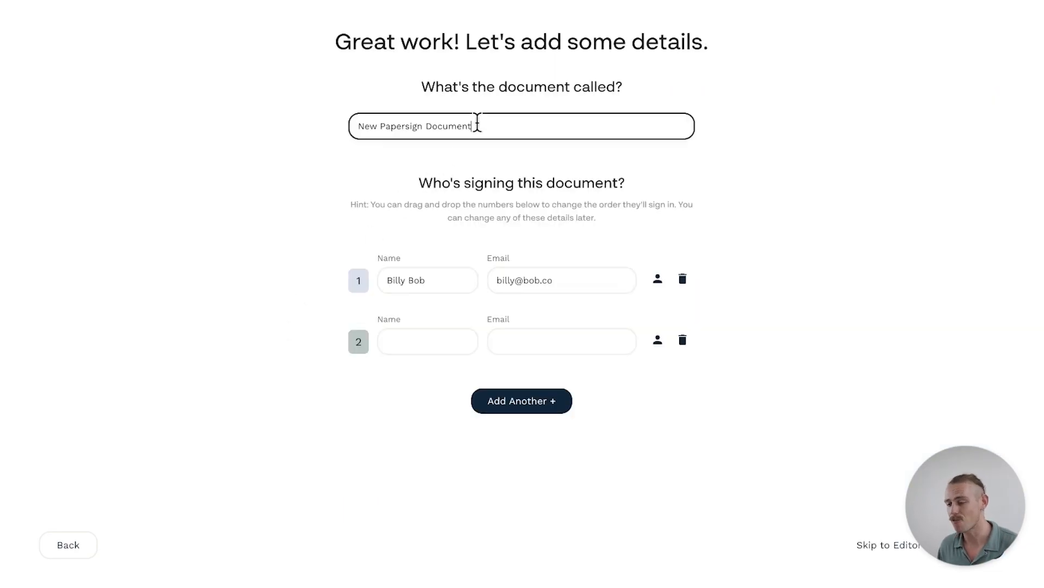
# Step: Title the document 'My Document' and add signers Marky Mark and Richie Rich with emails
pyautogui.write('My D')
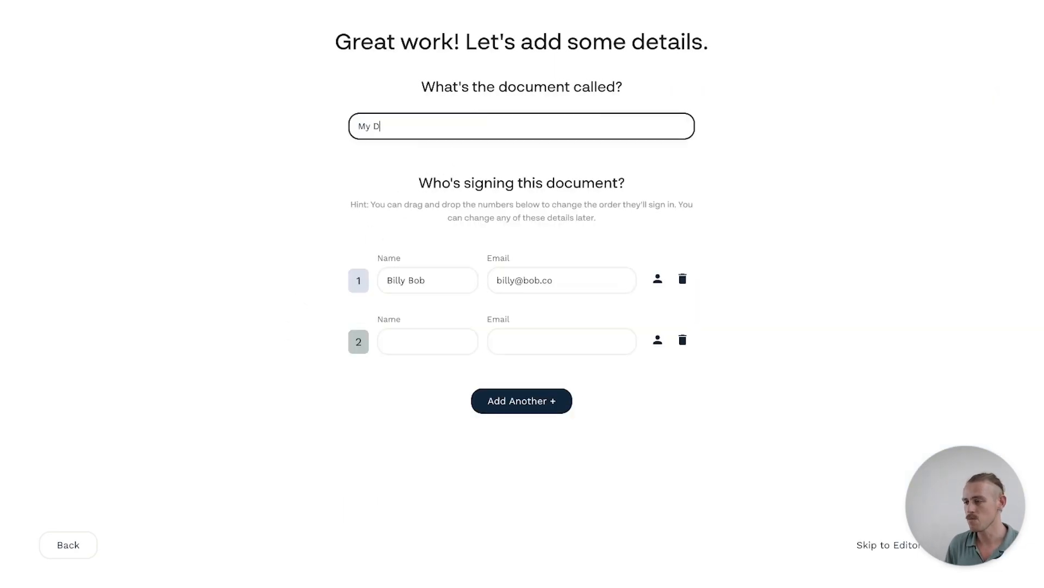
pyautogui.write('ocument')
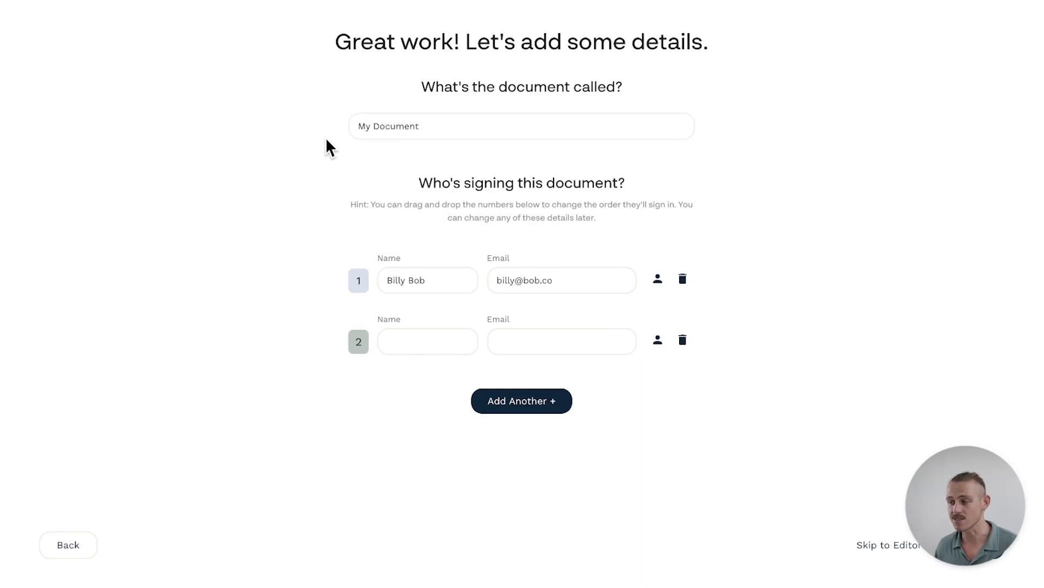
pyautogui.write('Marky Mark')
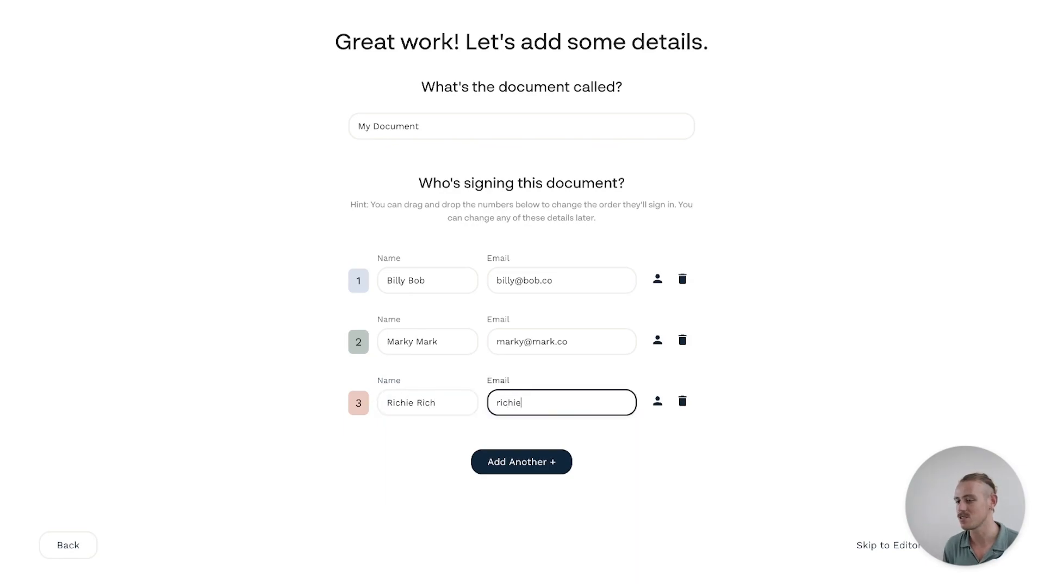
pyautogui.write('@rich.co')
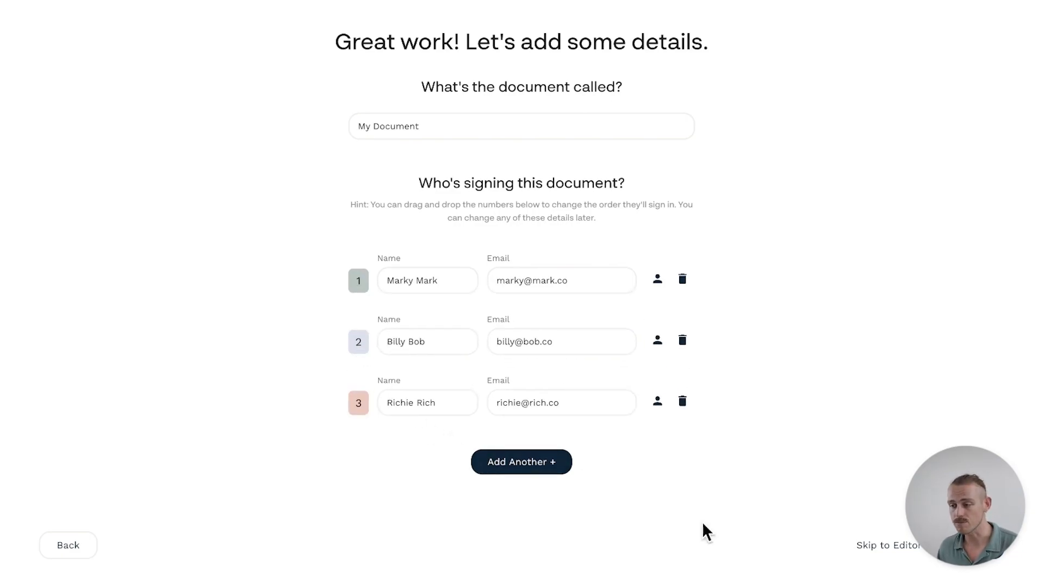
# Step: Order signers Marky Mark, Billy Bob, Richie Rich and continue to the editor
pyautogui.click(889, 545)
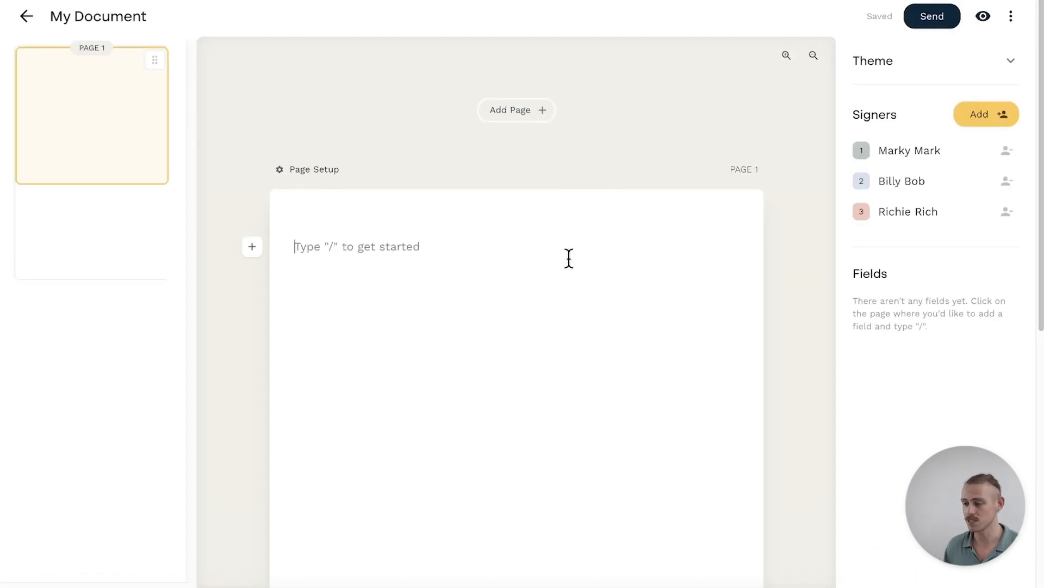
# Step: Write the 'Employee Contract' heading and three body paragraphs on the first page
pyautogui.write('Employee Contract')
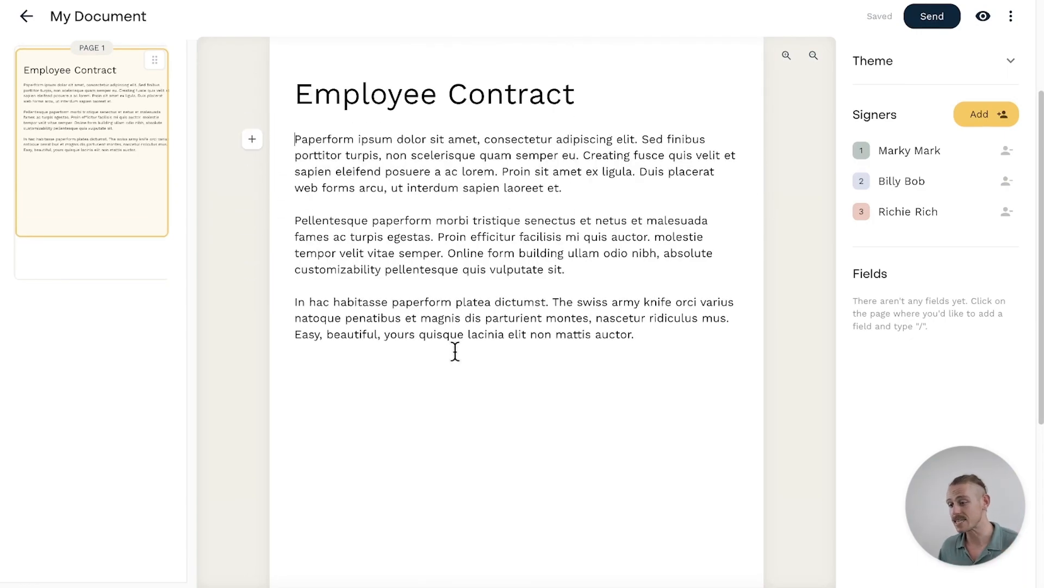
pyautogui.moveTo(906, 151)
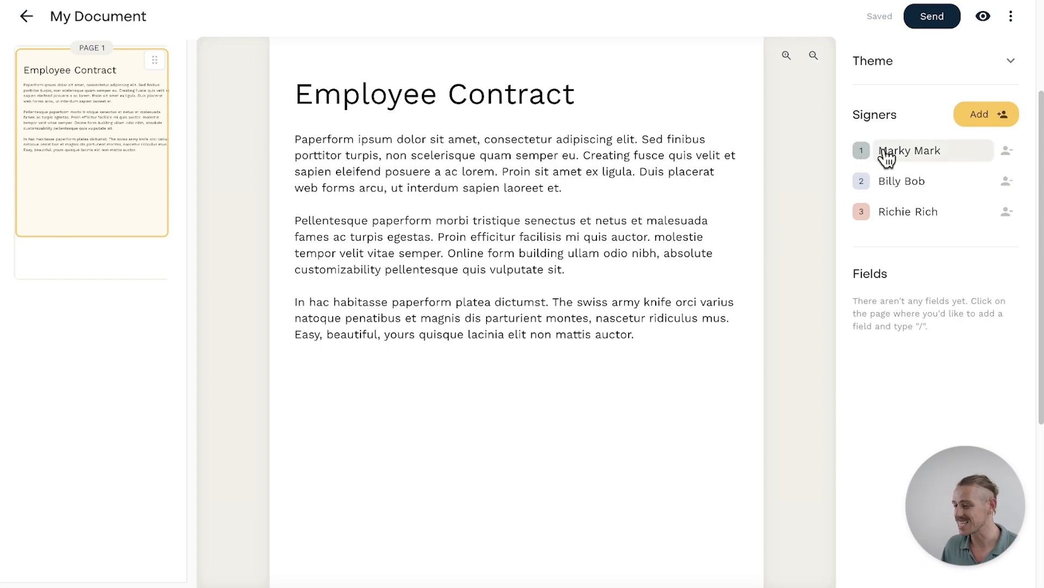
# Step: Set Marky Mark's job title to Winner, company to Mark's Company, and add a DOB field
pyautogui.click(906, 150)
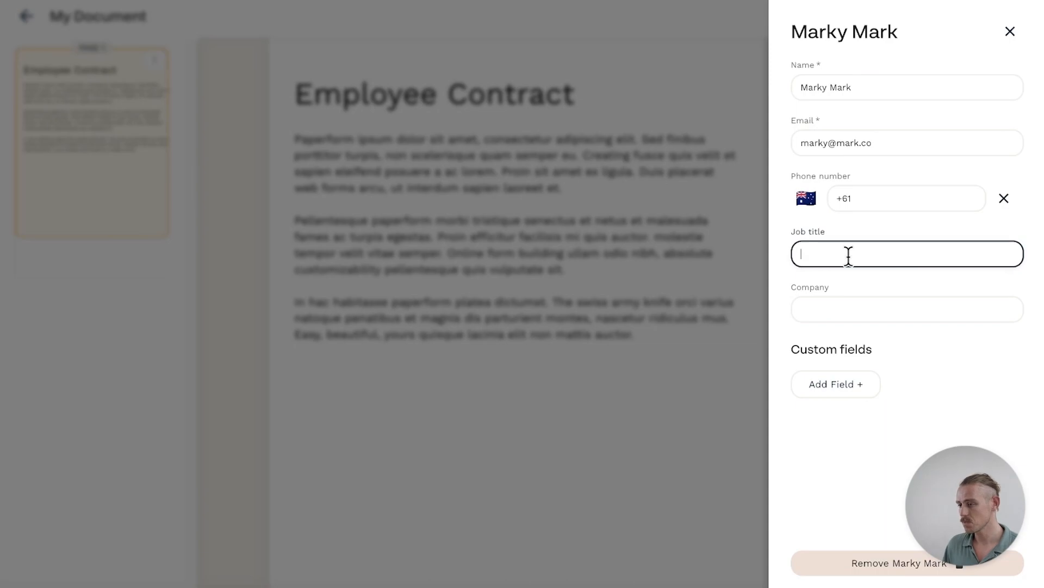
pyautogui.write('Winner')
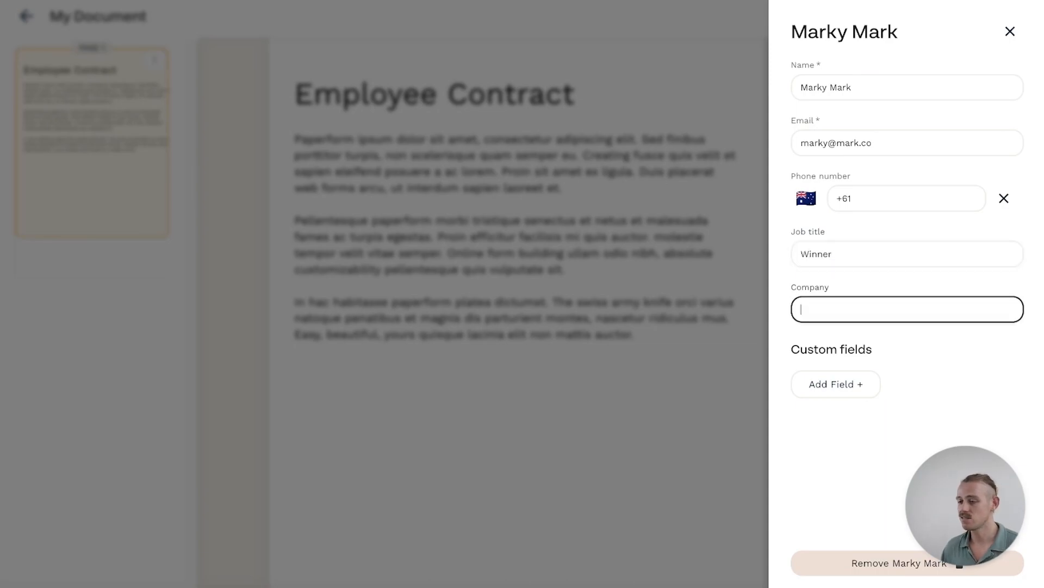
pyautogui.write("Mark's Co")
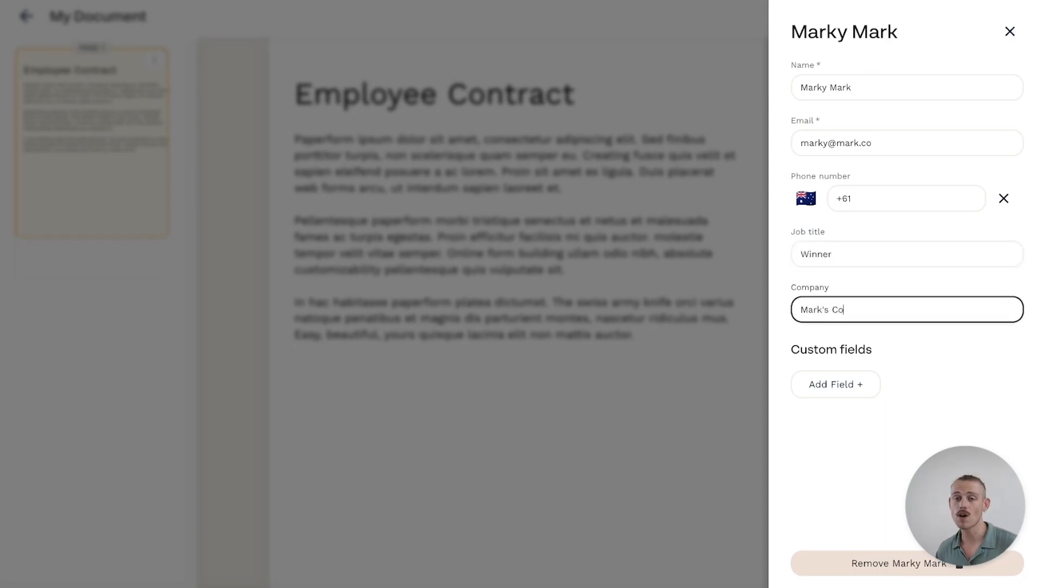
pyautogui.write('mpany')
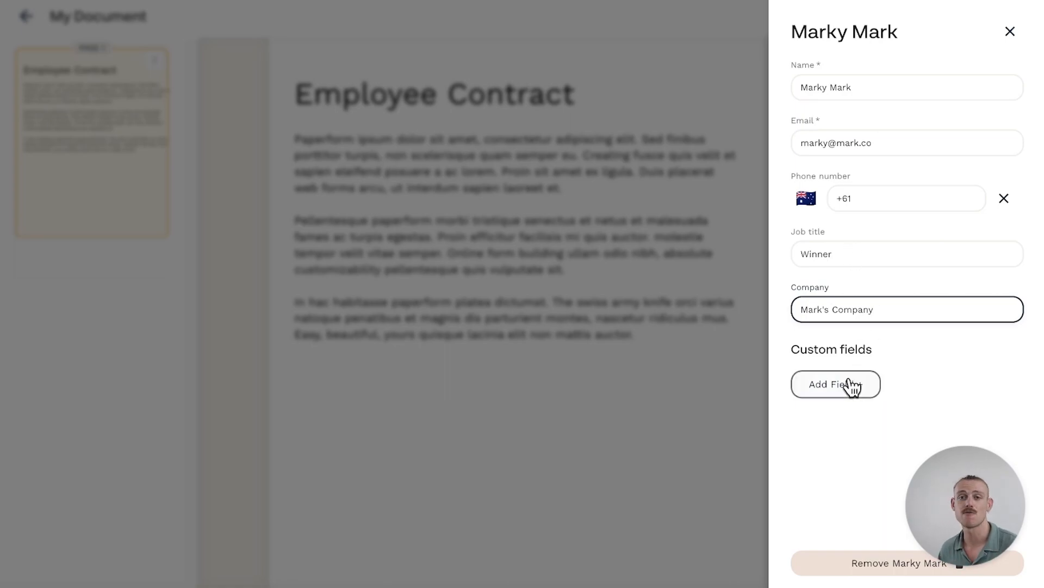
pyautogui.click(835, 384)
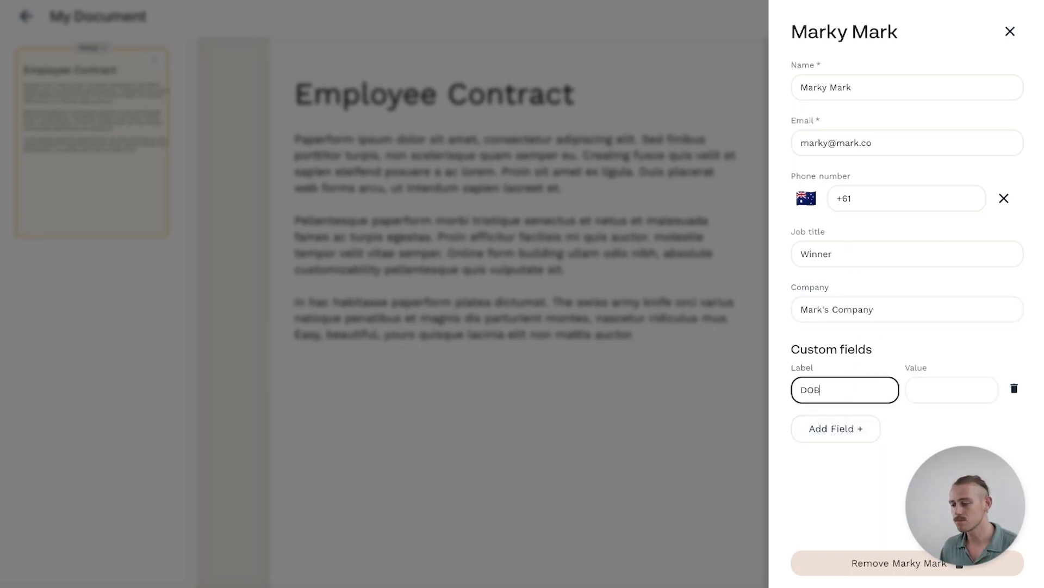
pyautogui.click(1010, 31)
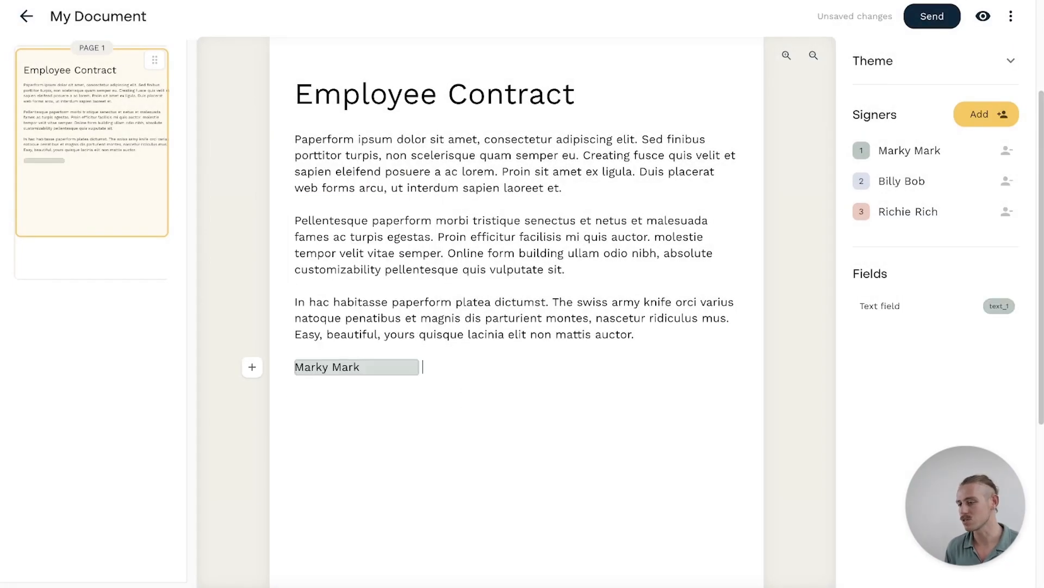
# Step: Insert name and signature fields for Marky Mark, Billy Bob and Richie Rich below the text
pyautogui.write('/name')
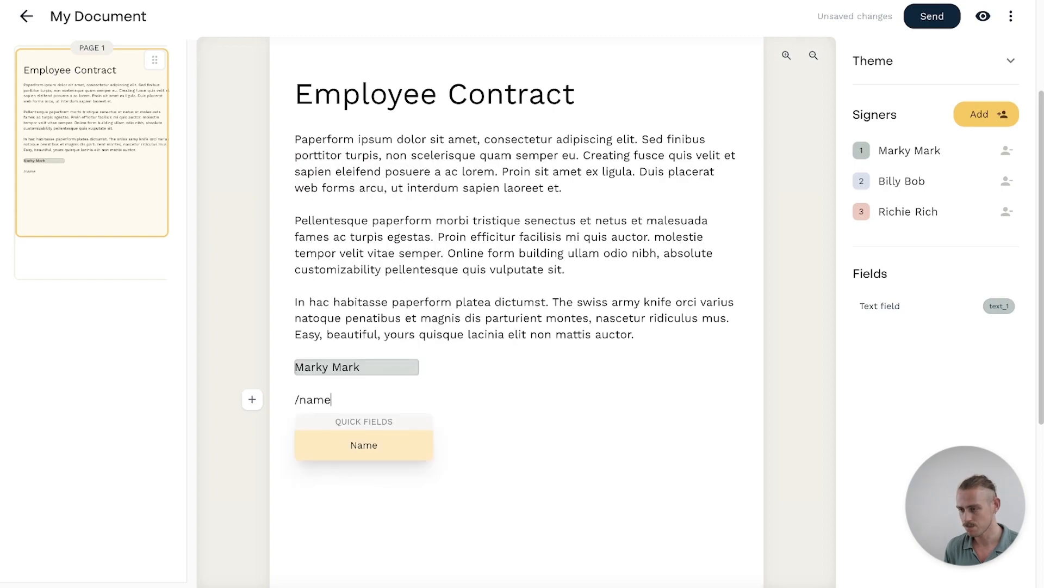
pyautogui.click(364, 445)
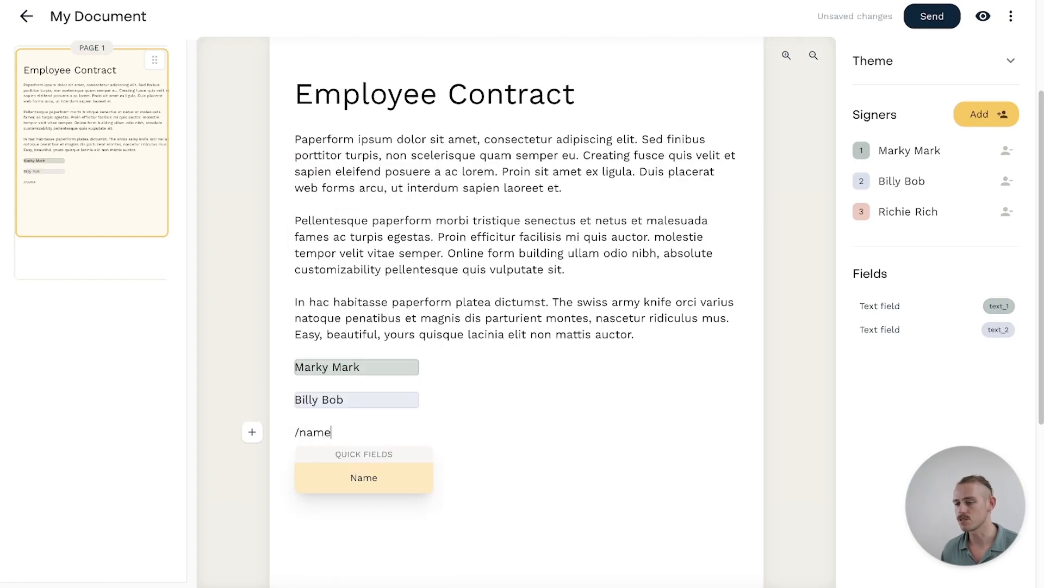
pyautogui.click(364, 477)
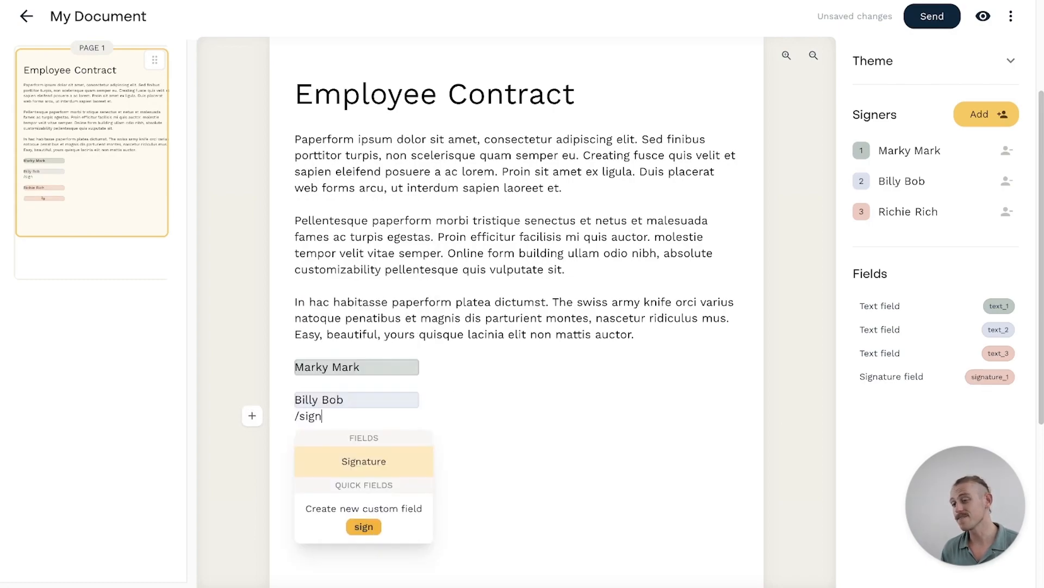
pyautogui.click(364, 461)
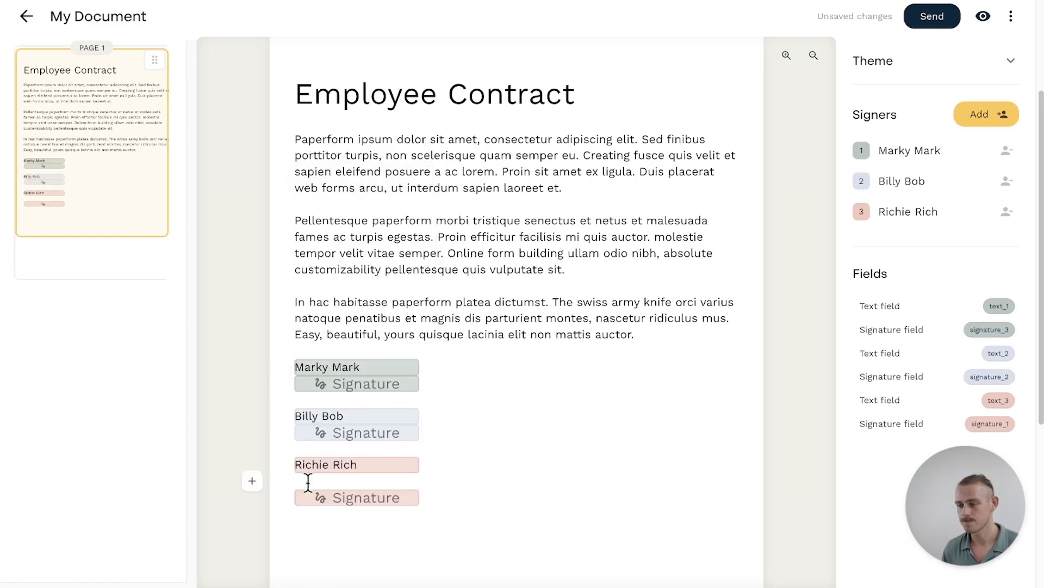
pyautogui.click(931, 16)
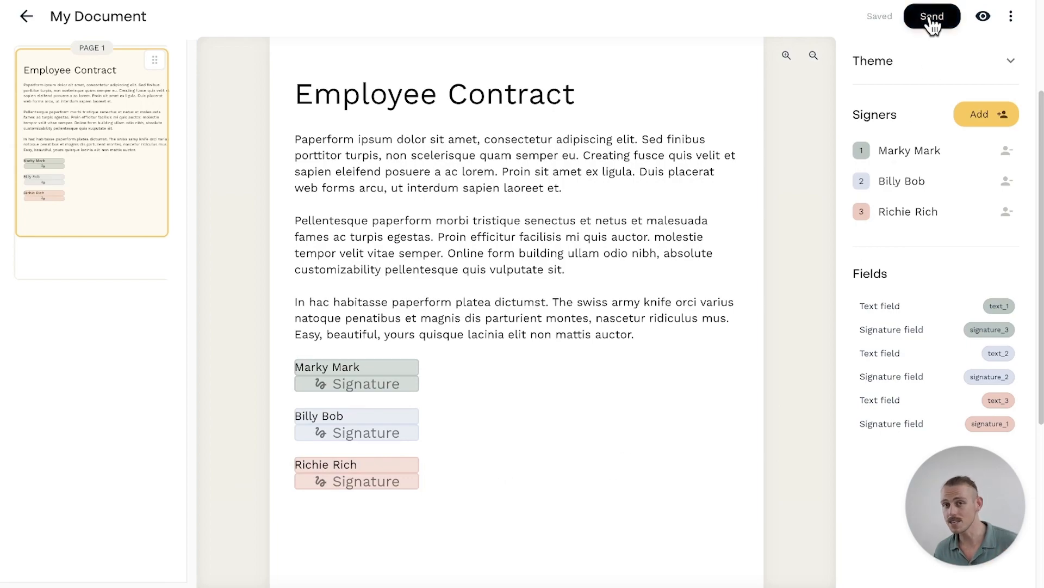
# Step: Start sending My Document and enter the invite message 'Hey can you sign this?'
pyautogui.click(932, 16)
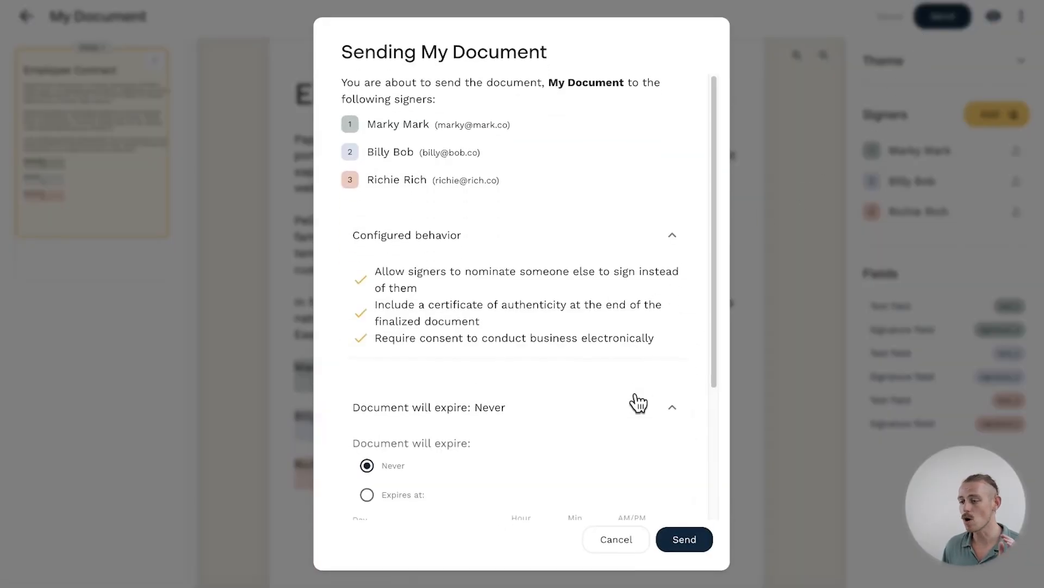
pyautogui.scroll(-3)
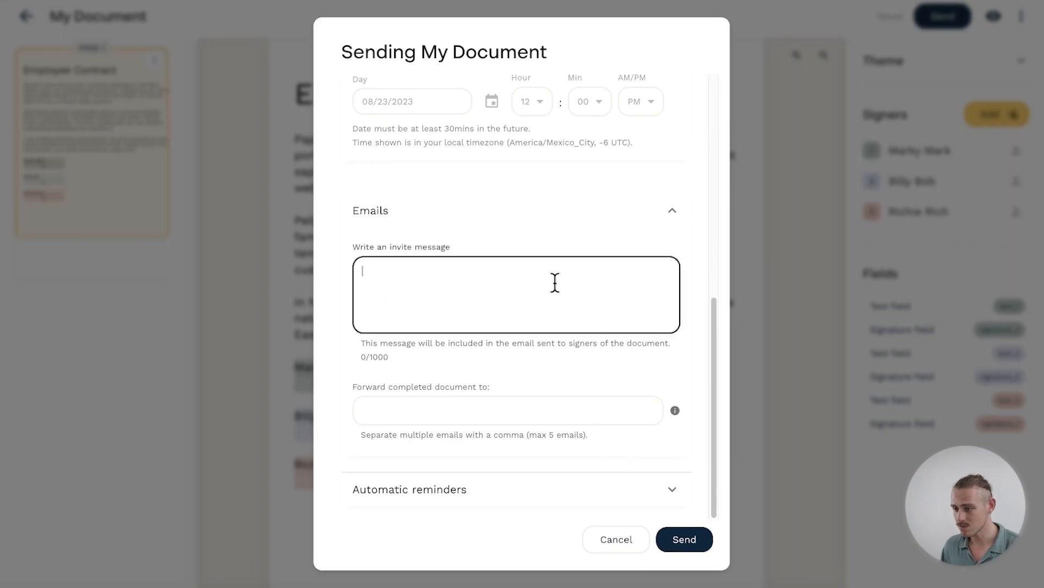
pyautogui.write('Hey can you sign this?')
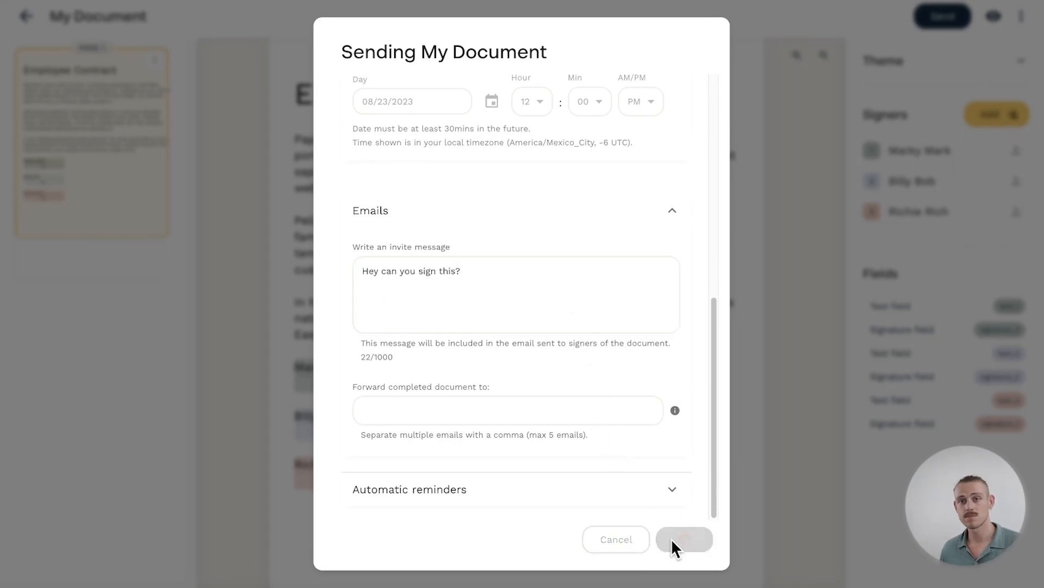